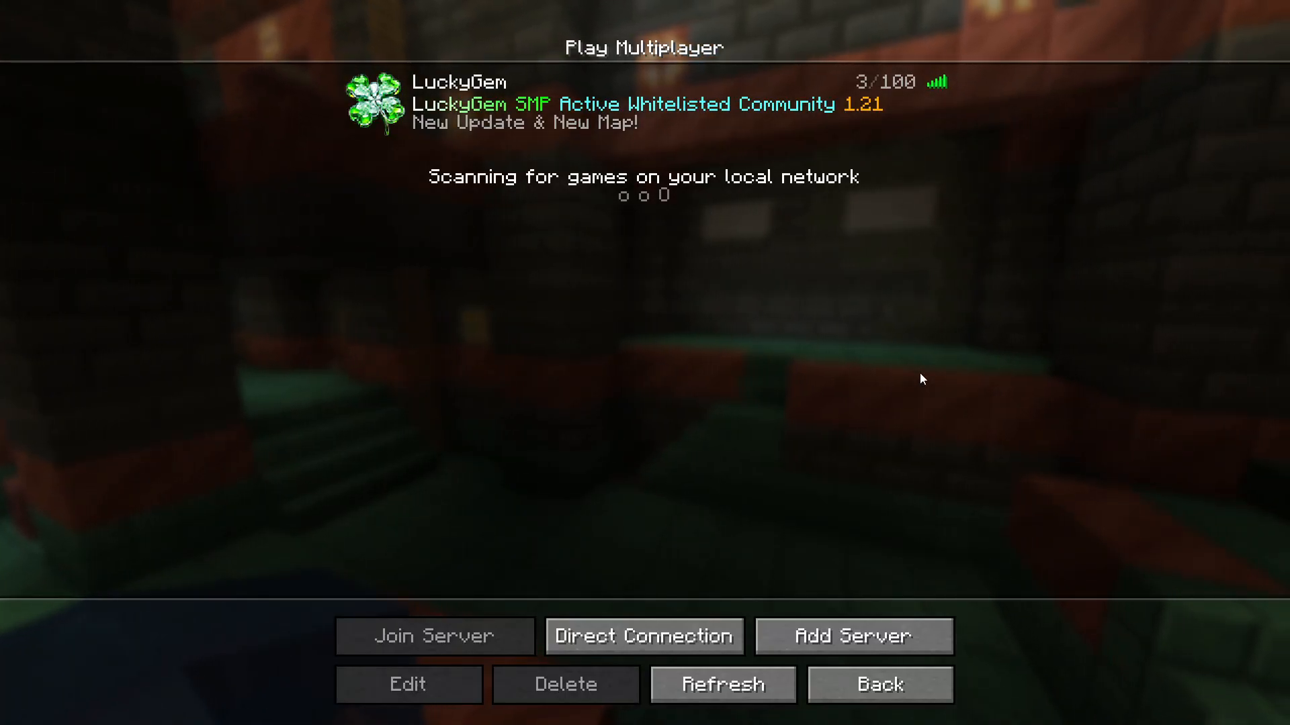
{"action": "mouse_move", "coordinate": [943, 336]}
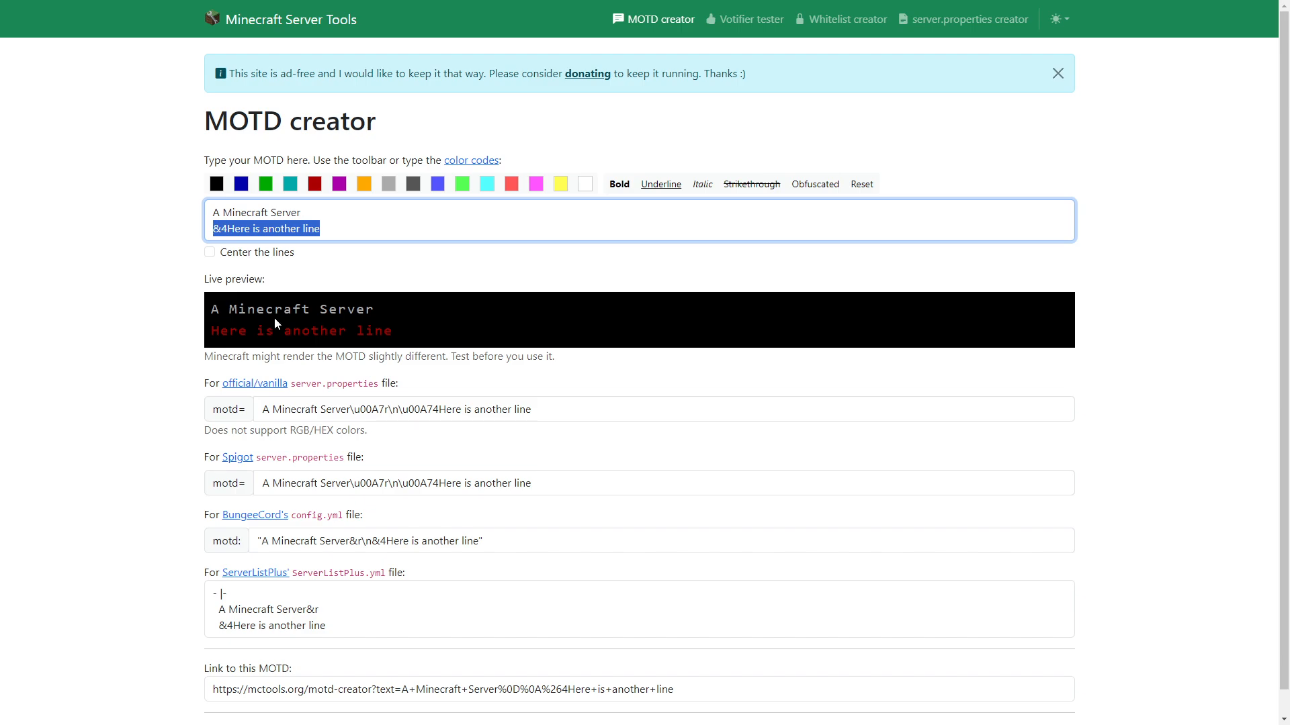
Apply the black colour code &0 to the first line, then try the dark blue swatch
{"action": "left_click", "coordinate": [241, 184]}
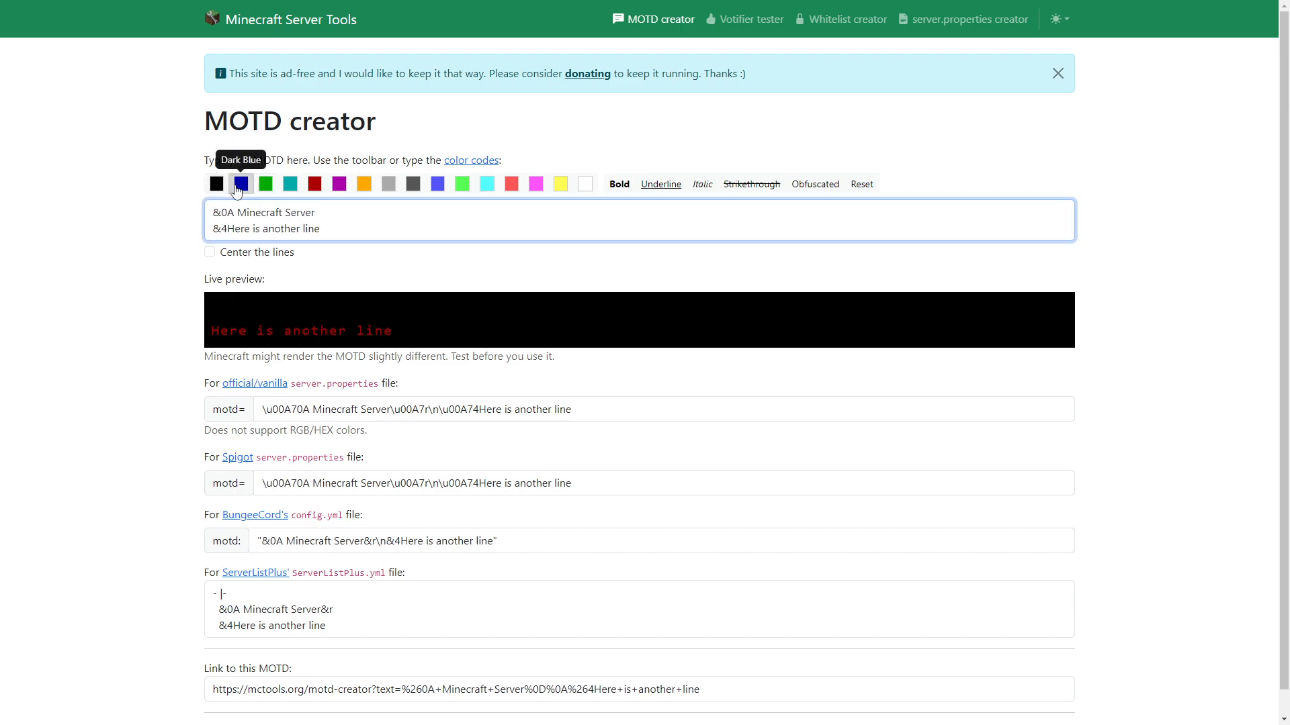
{"action": "left_click", "coordinate": [290, 183]}
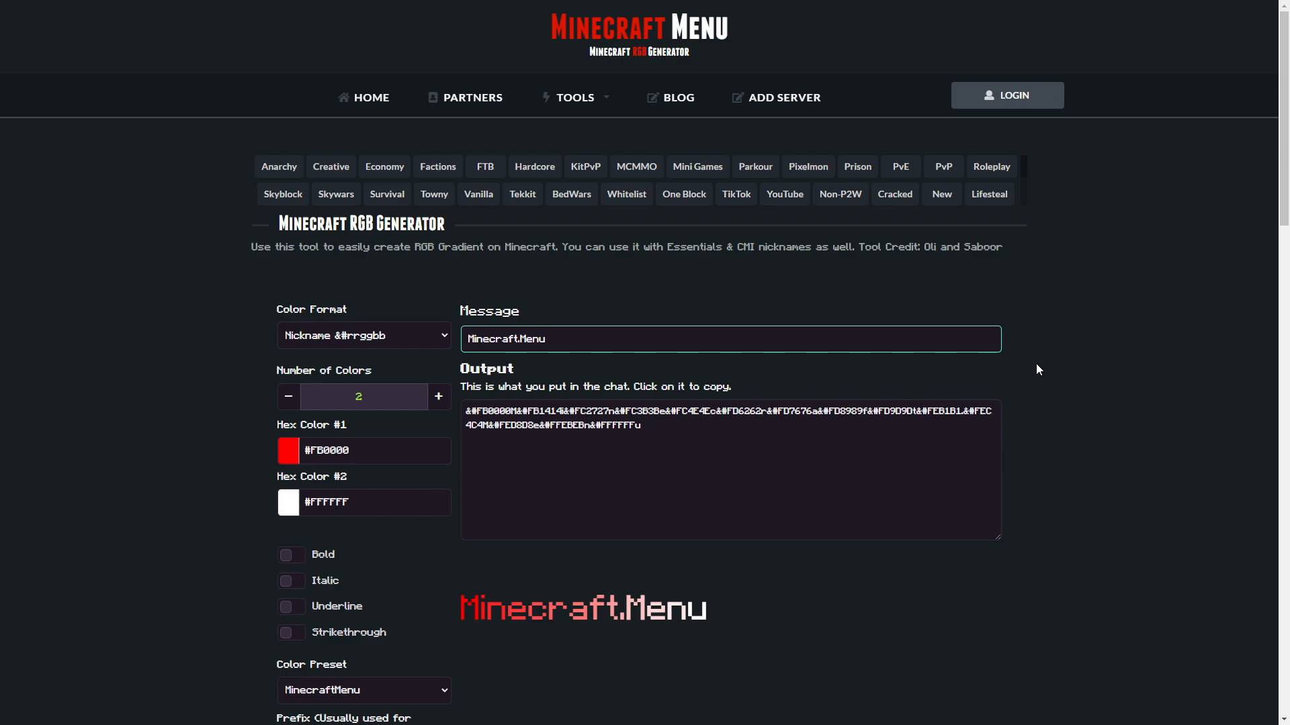
{"action": "mouse_move", "coordinate": [711, 31]}
{"action": "type", "text": "Min"}
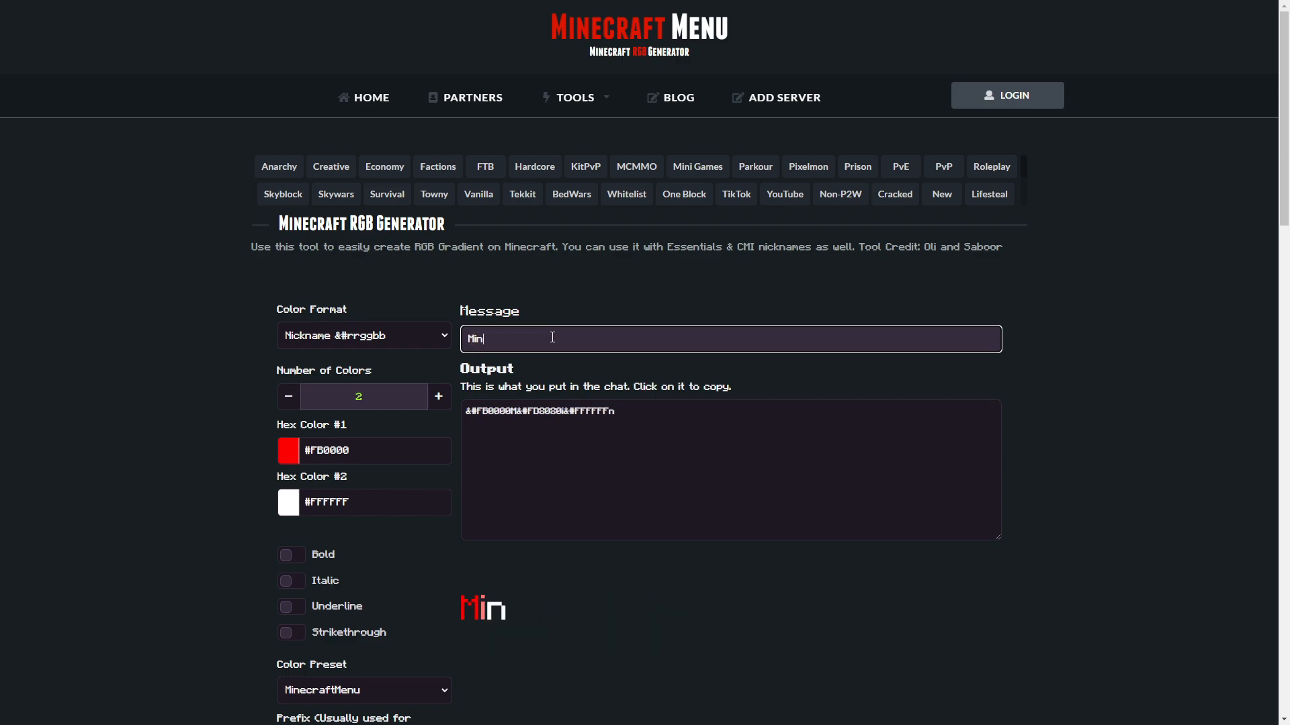
Enter 'Minecraft Server' as the message and raise the gradient to four colours
{"action": "type", "text": "ecraft Server"}
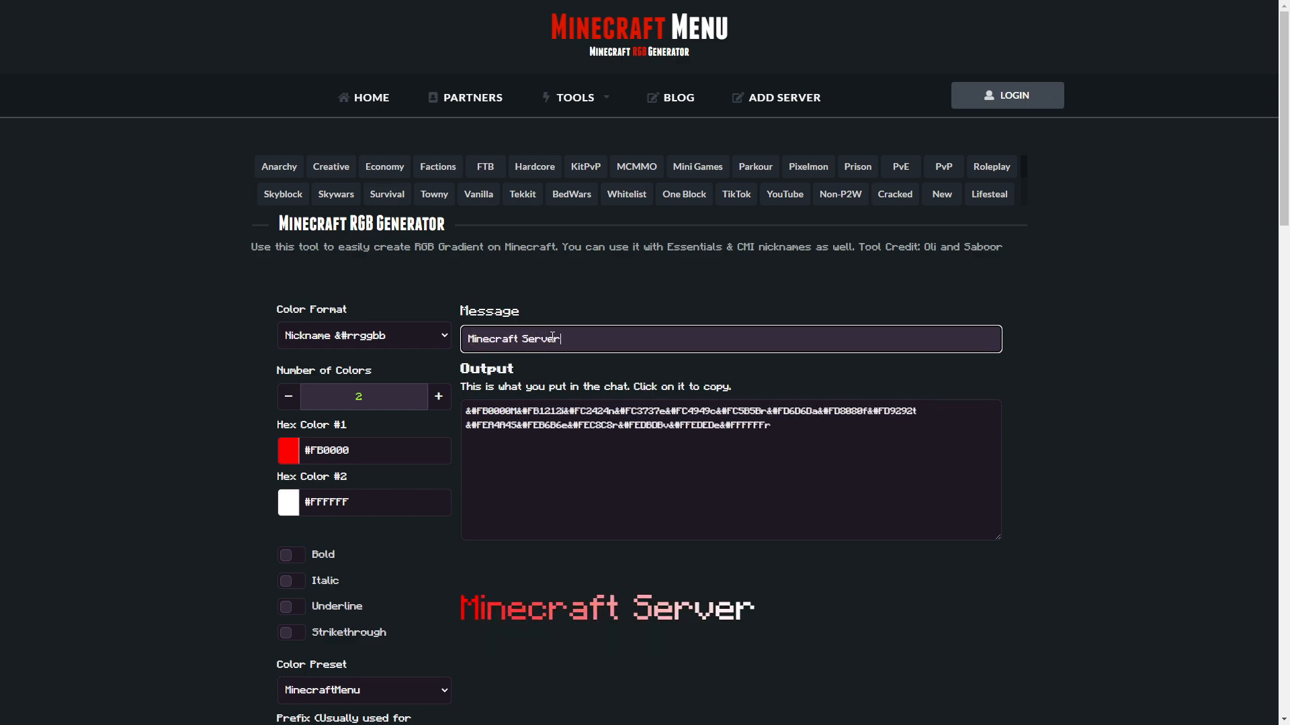
{"action": "left_click", "coordinate": [438, 396]}
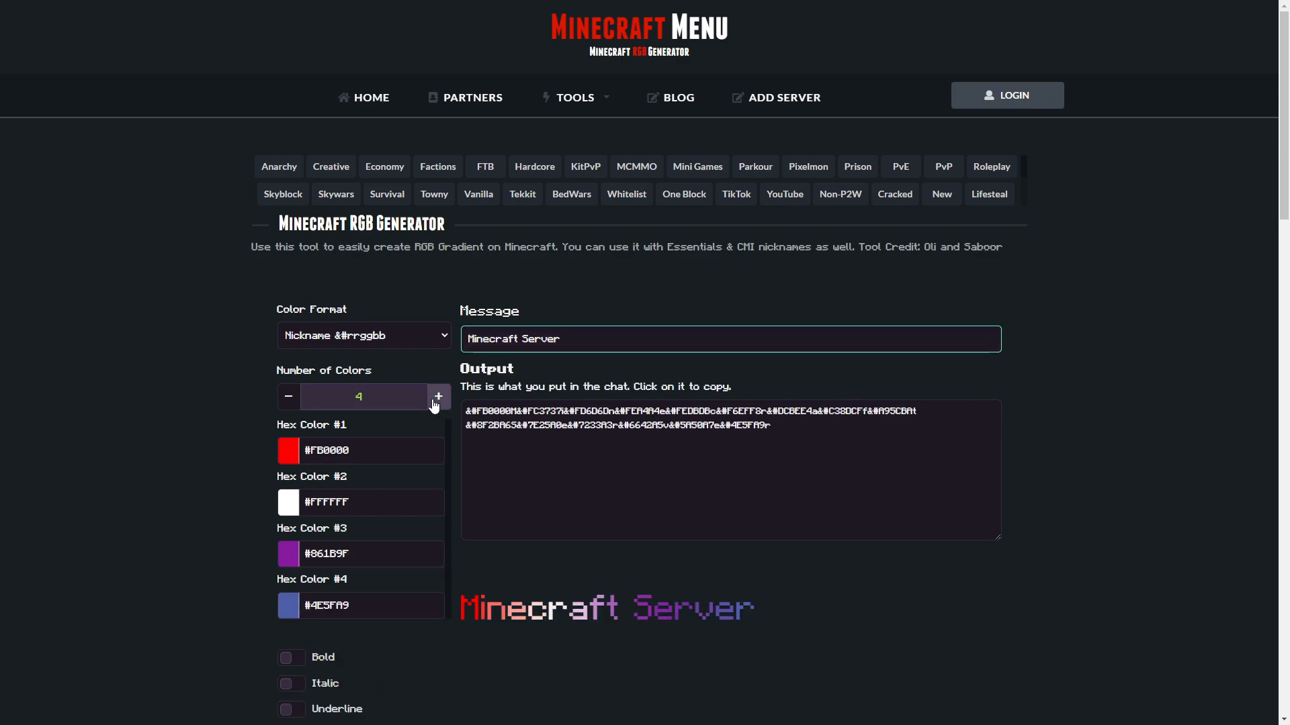
{"action": "left_click", "coordinate": [439, 397]}
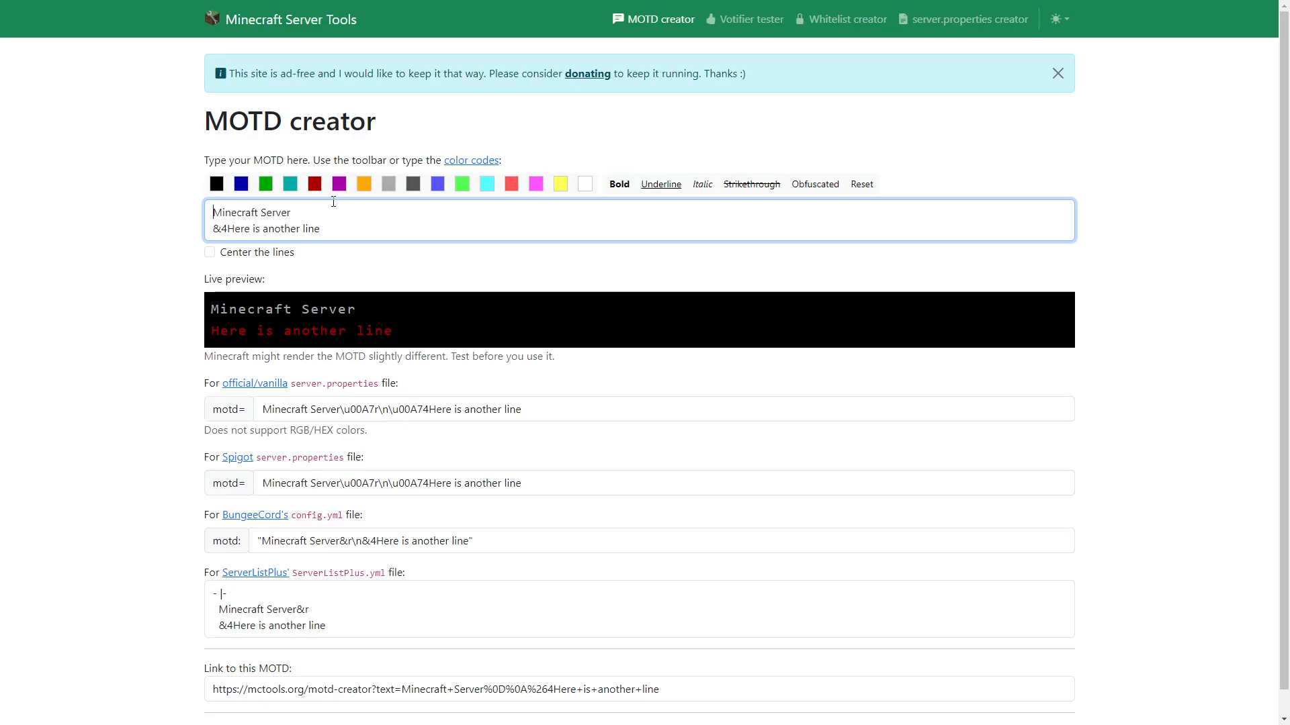
Replace the first MOTD line with the copied gradient colour code for 'Minecraft Server'
{"action": "double_click", "coordinate": [250, 212]}
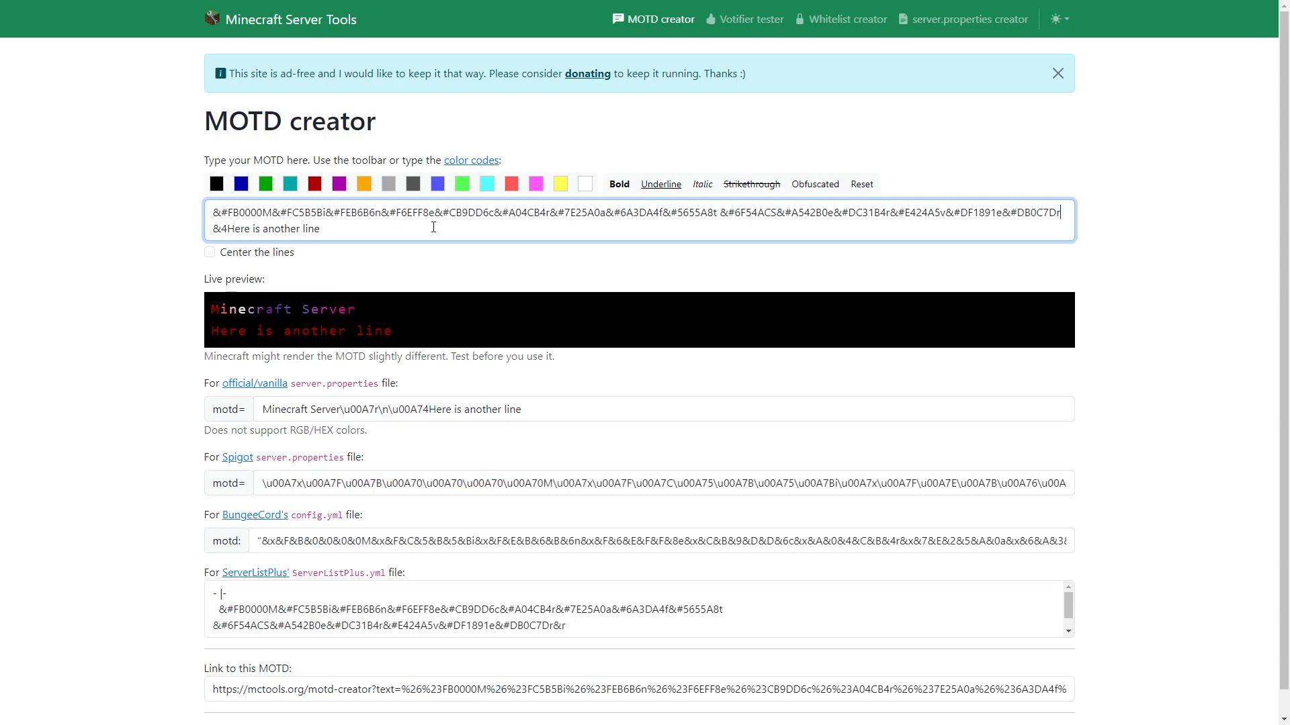
{"action": "mouse_move", "coordinate": [207, 314]}
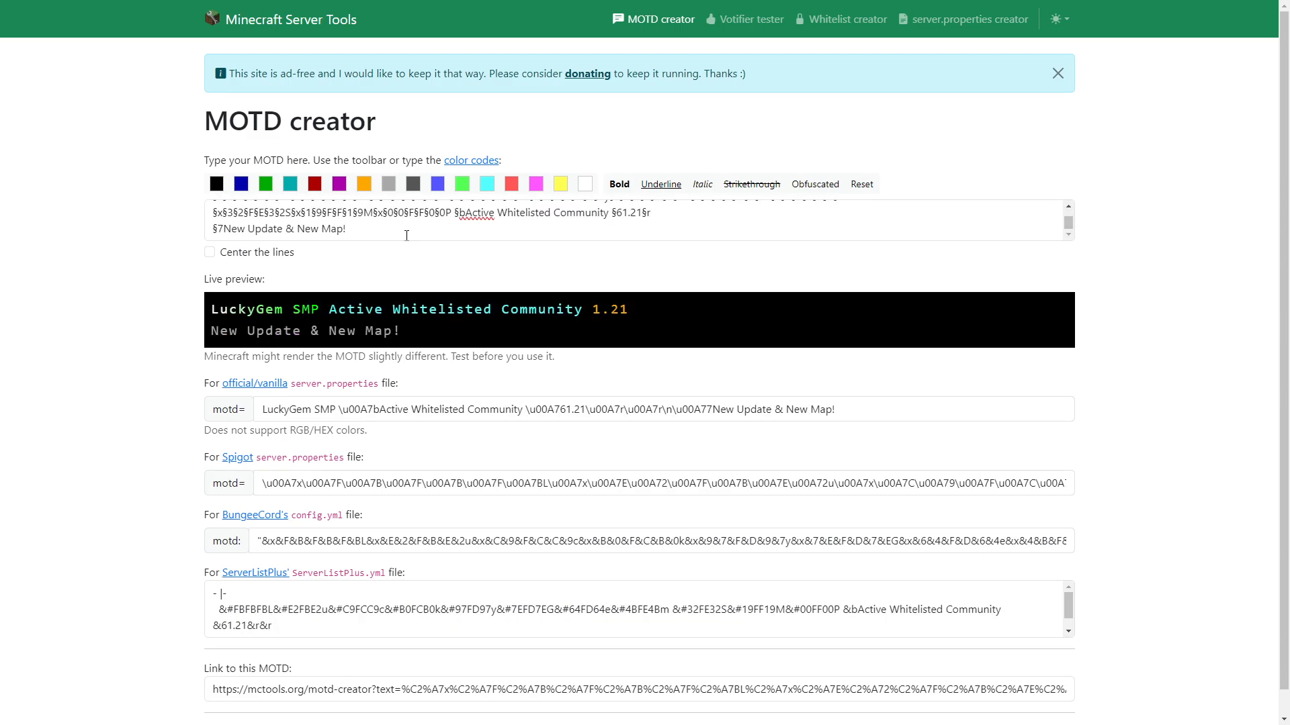
{"action": "mouse_move", "coordinate": [414, 256]}
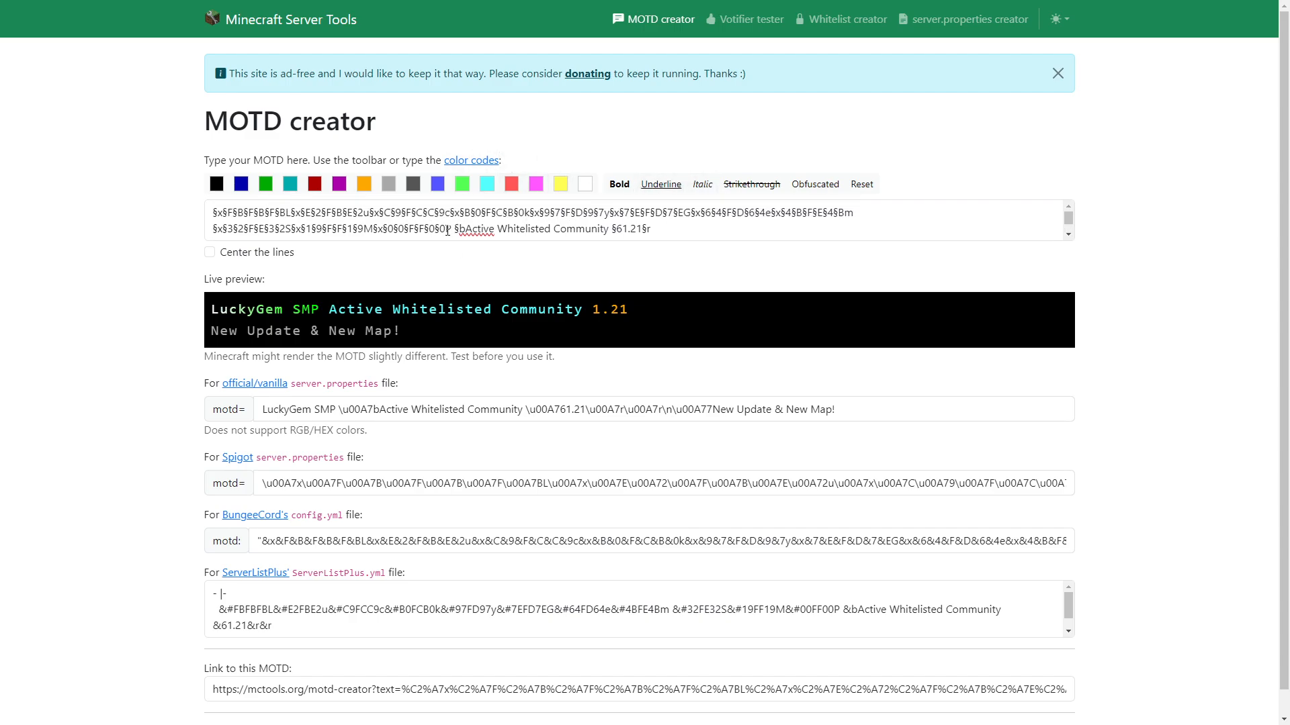
Review the MOTD output fields, then load server.properties in Bloom Host to check its motd line
{"action": "scroll", "scroll_direction": "down", "scroll_amount": 3}
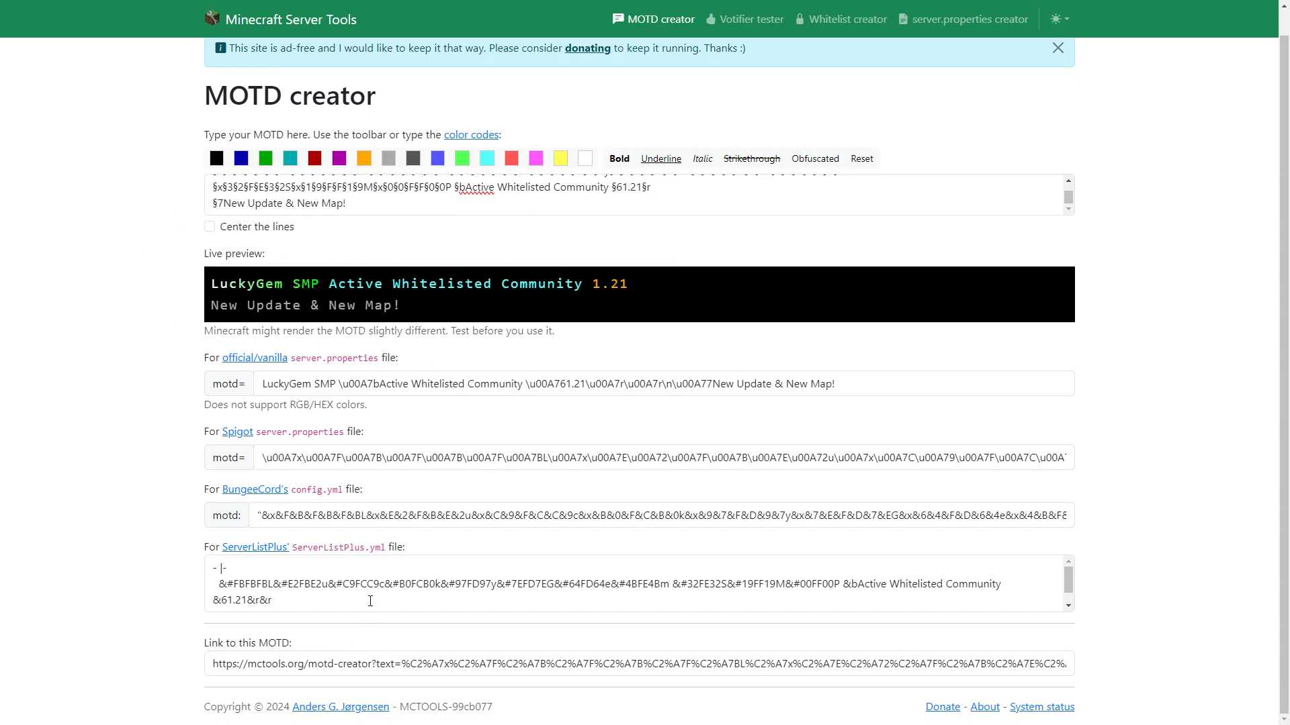
{"action": "mouse_move", "coordinate": [414, 354]}
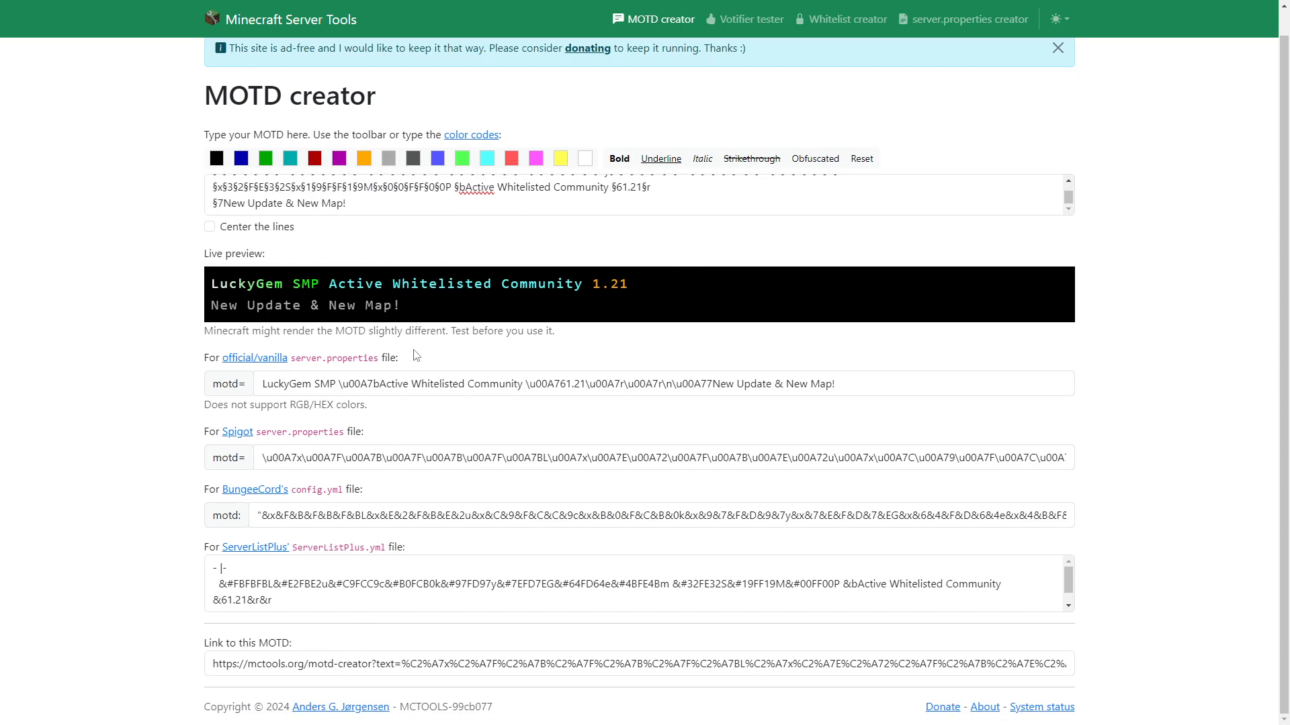
{"action": "mouse_move", "coordinate": [769, 459]}
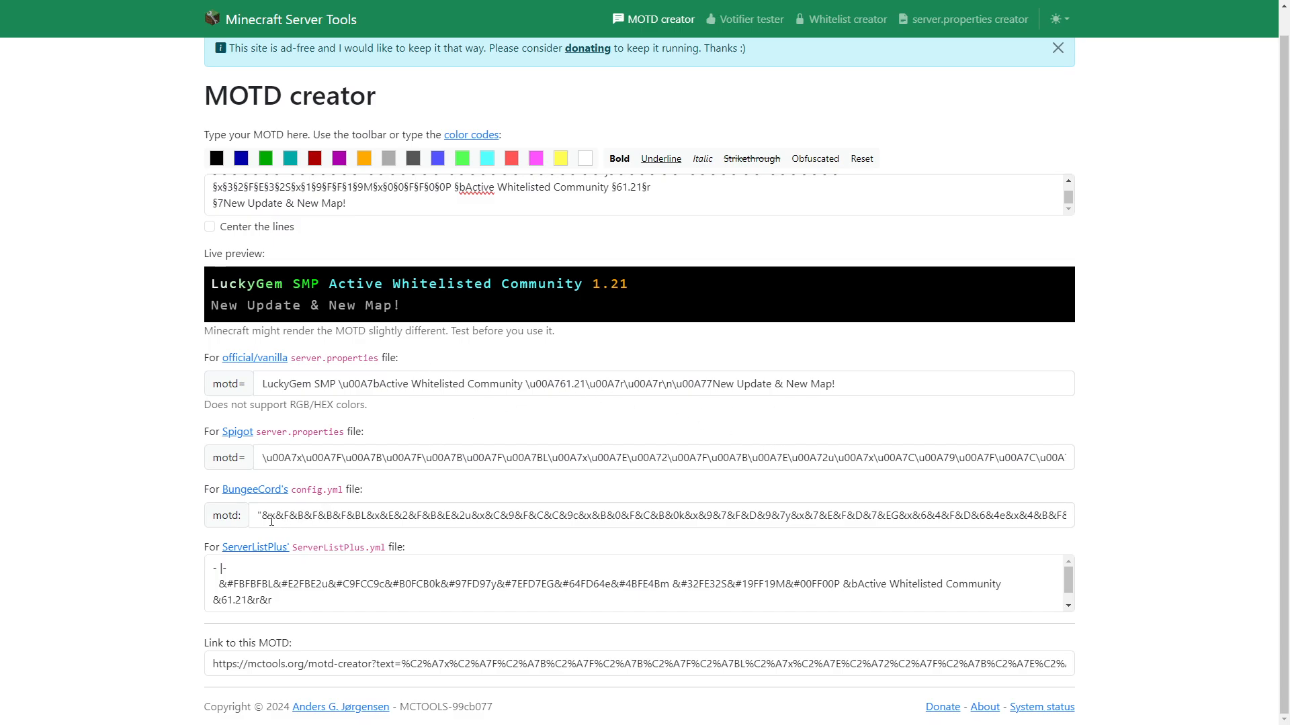
{"action": "mouse_move", "coordinate": [210, 432]}
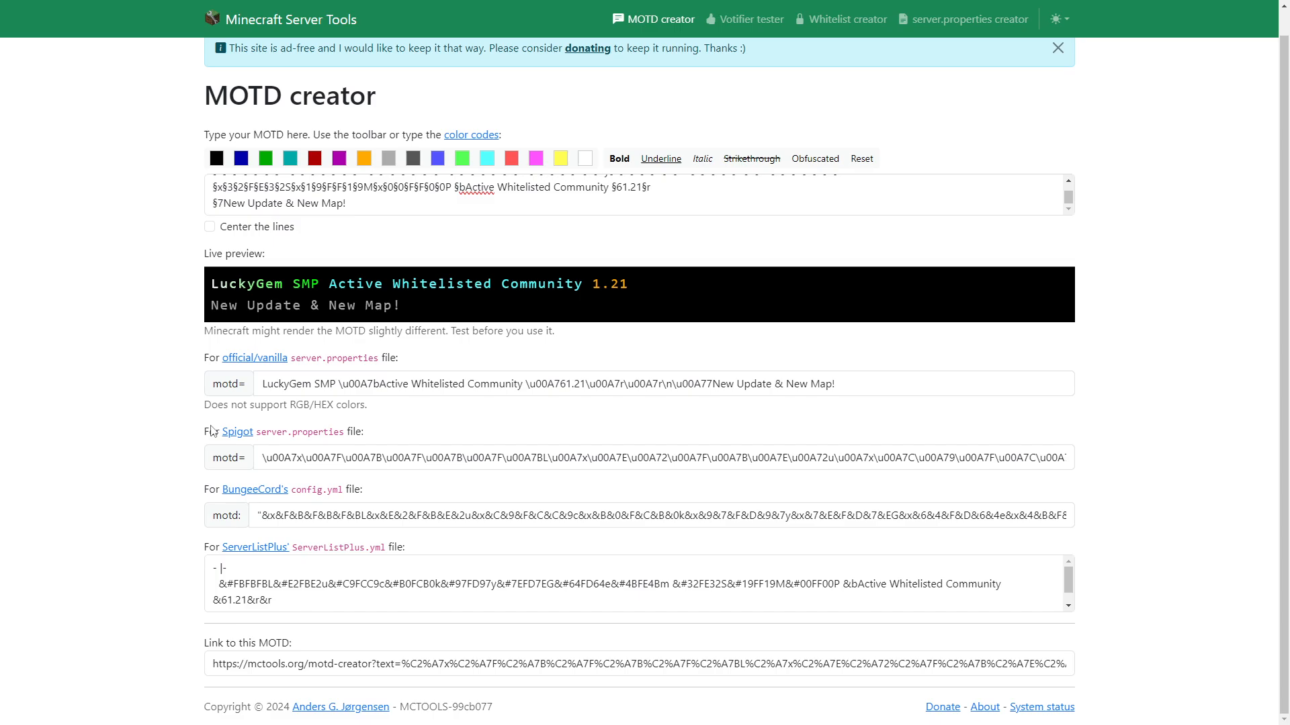
{"action": "mouse_move", "coordinate": [254, 490]}
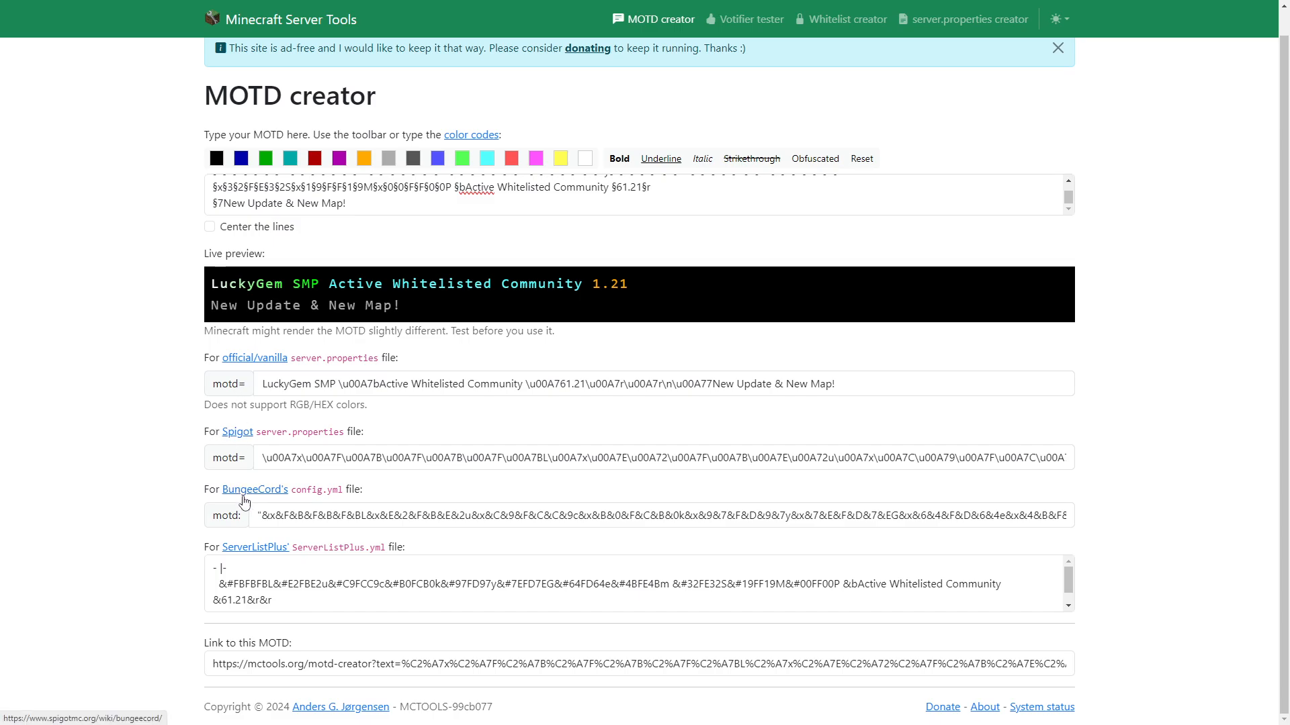
{"action": "mouse_move", "coordinate": [530, 413]}
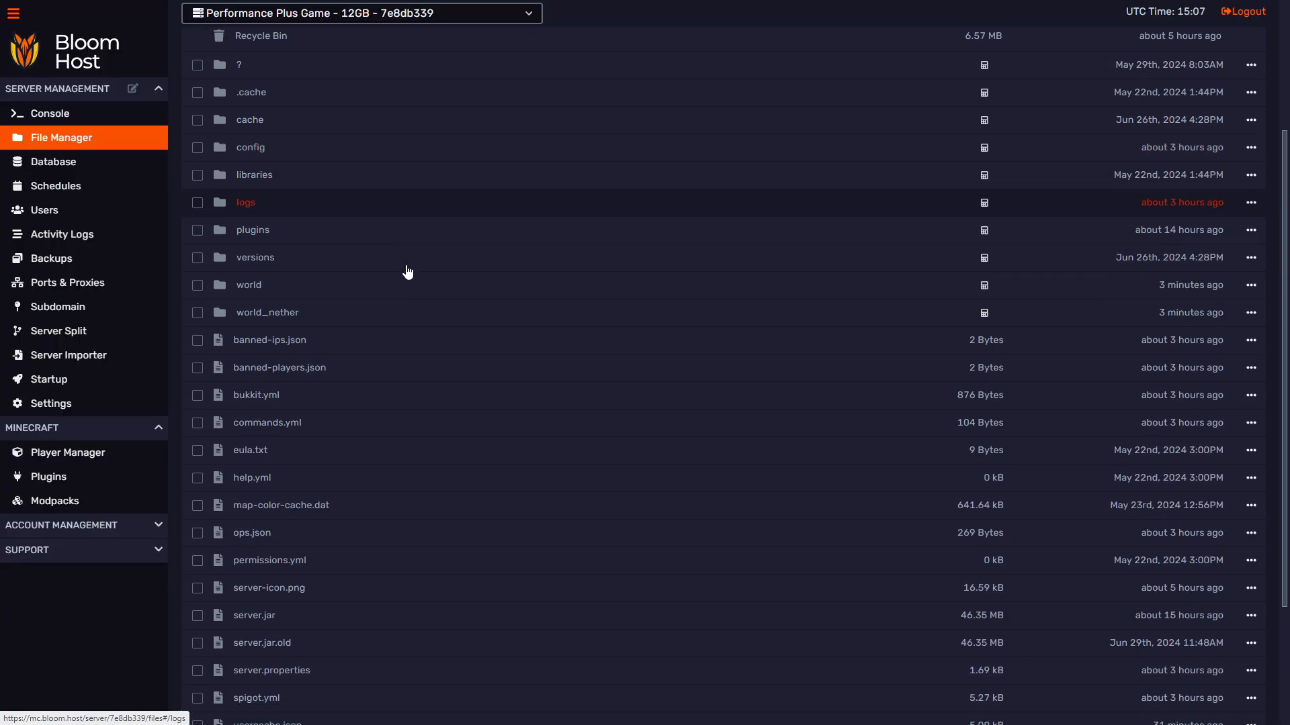
{"action": "scroll", "scroll_direction": "down", "scroll_amount": 3}
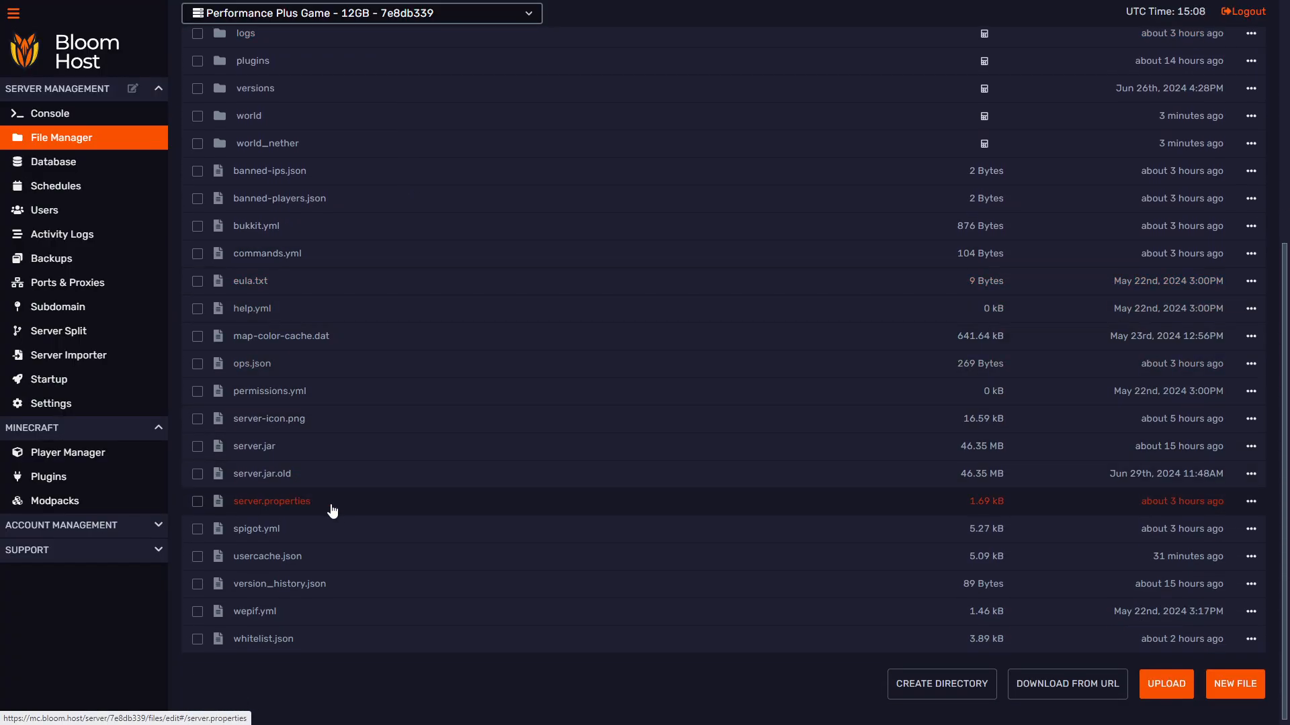
{"action": "left_click", "coordinate": [271, 501]}
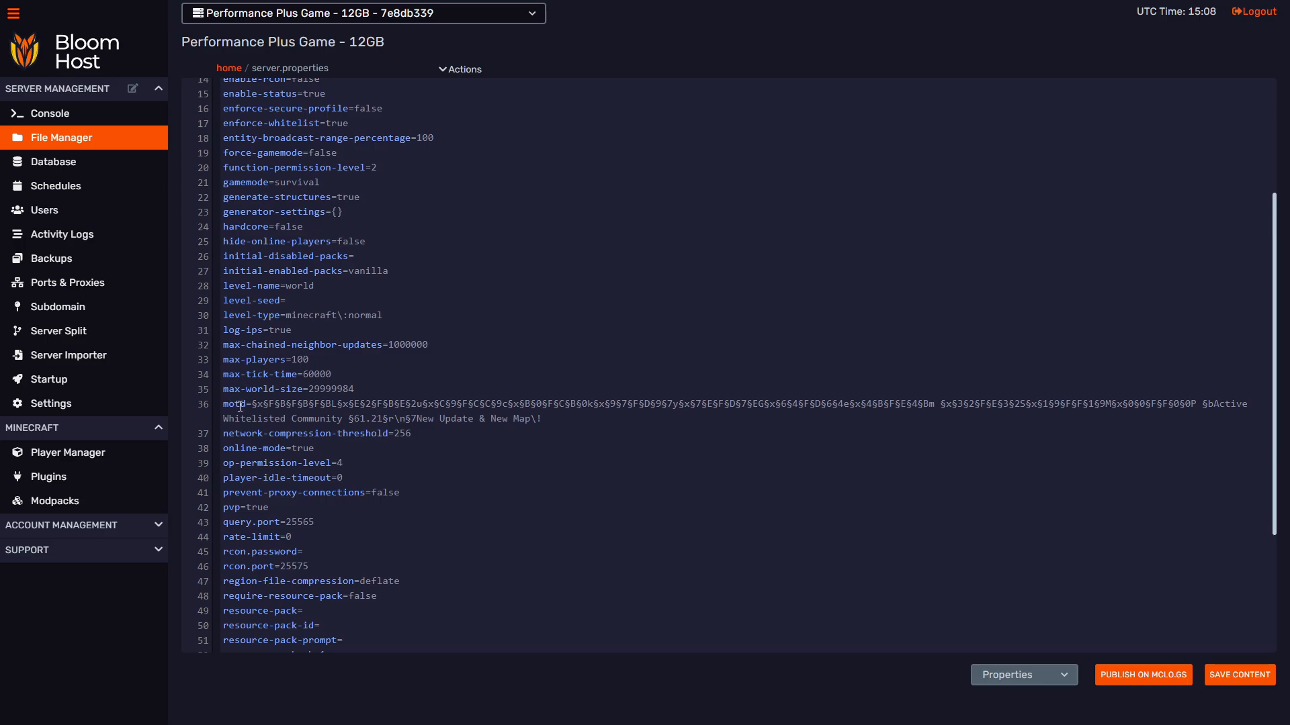
{"action": "mouse_move", "coordinate": [902, 436]}
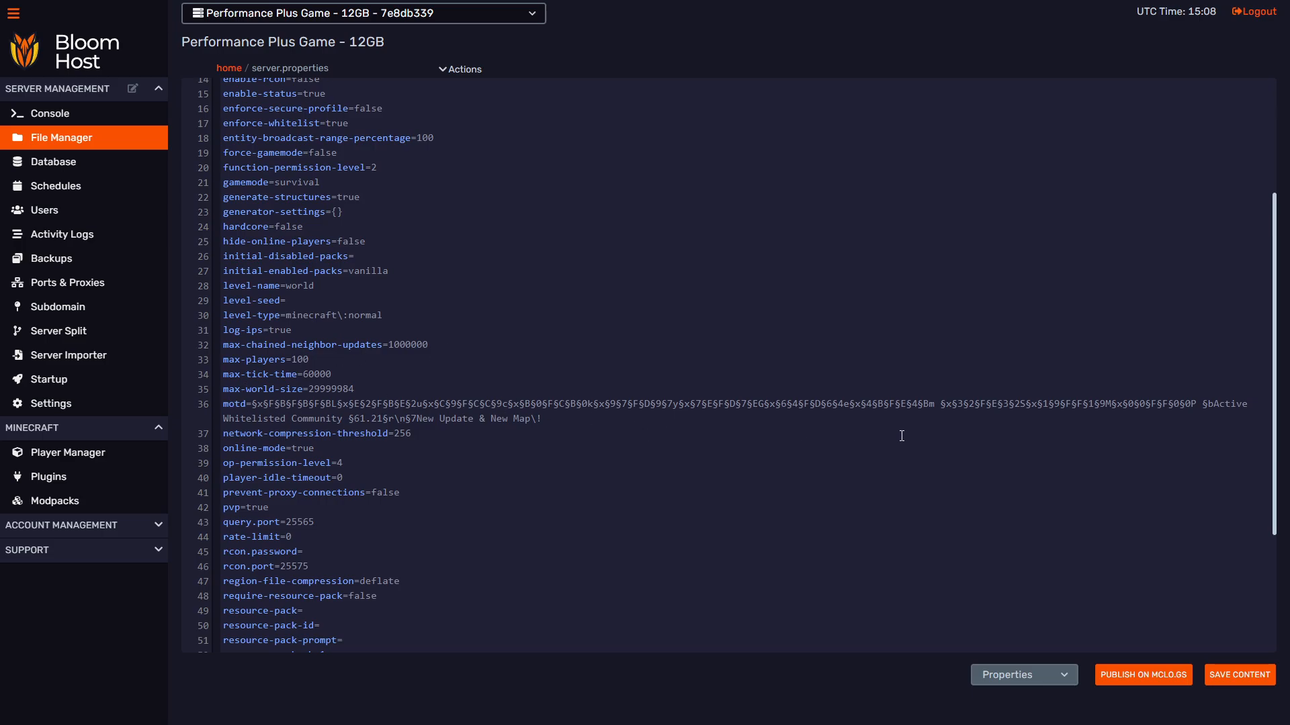